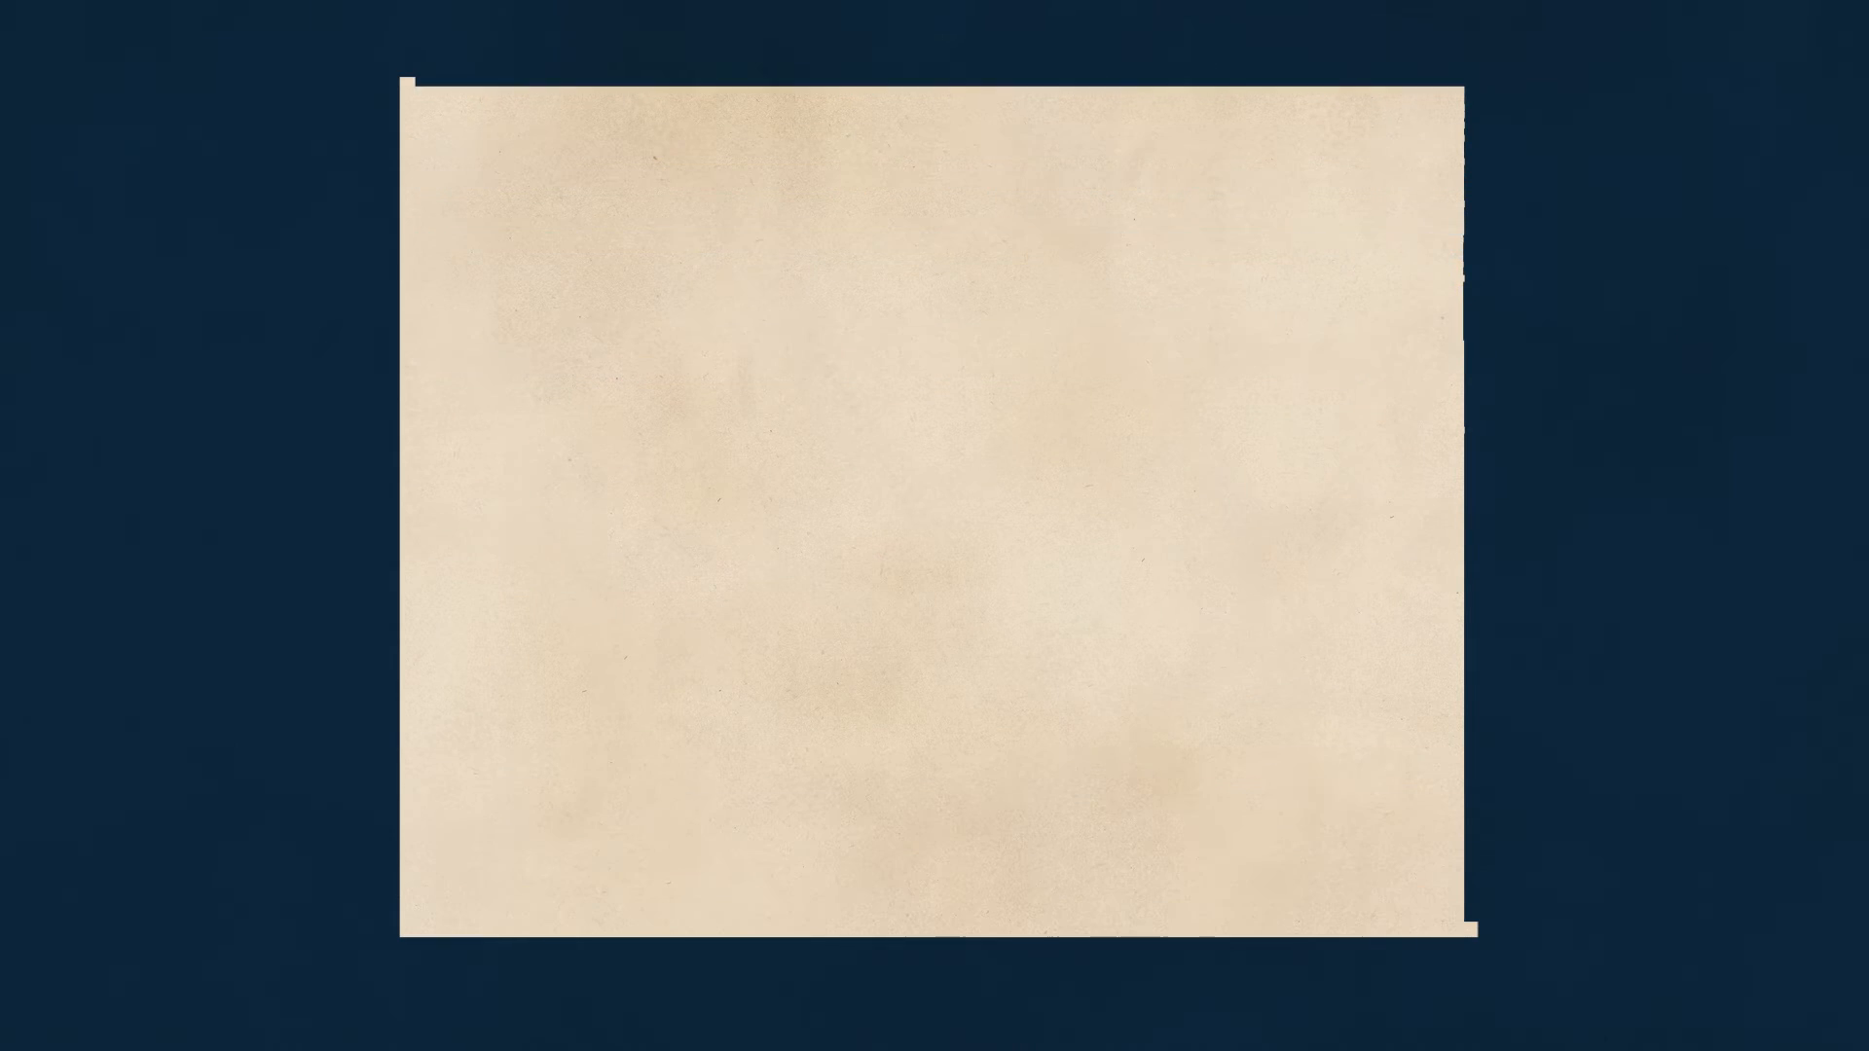
click(839, 692)
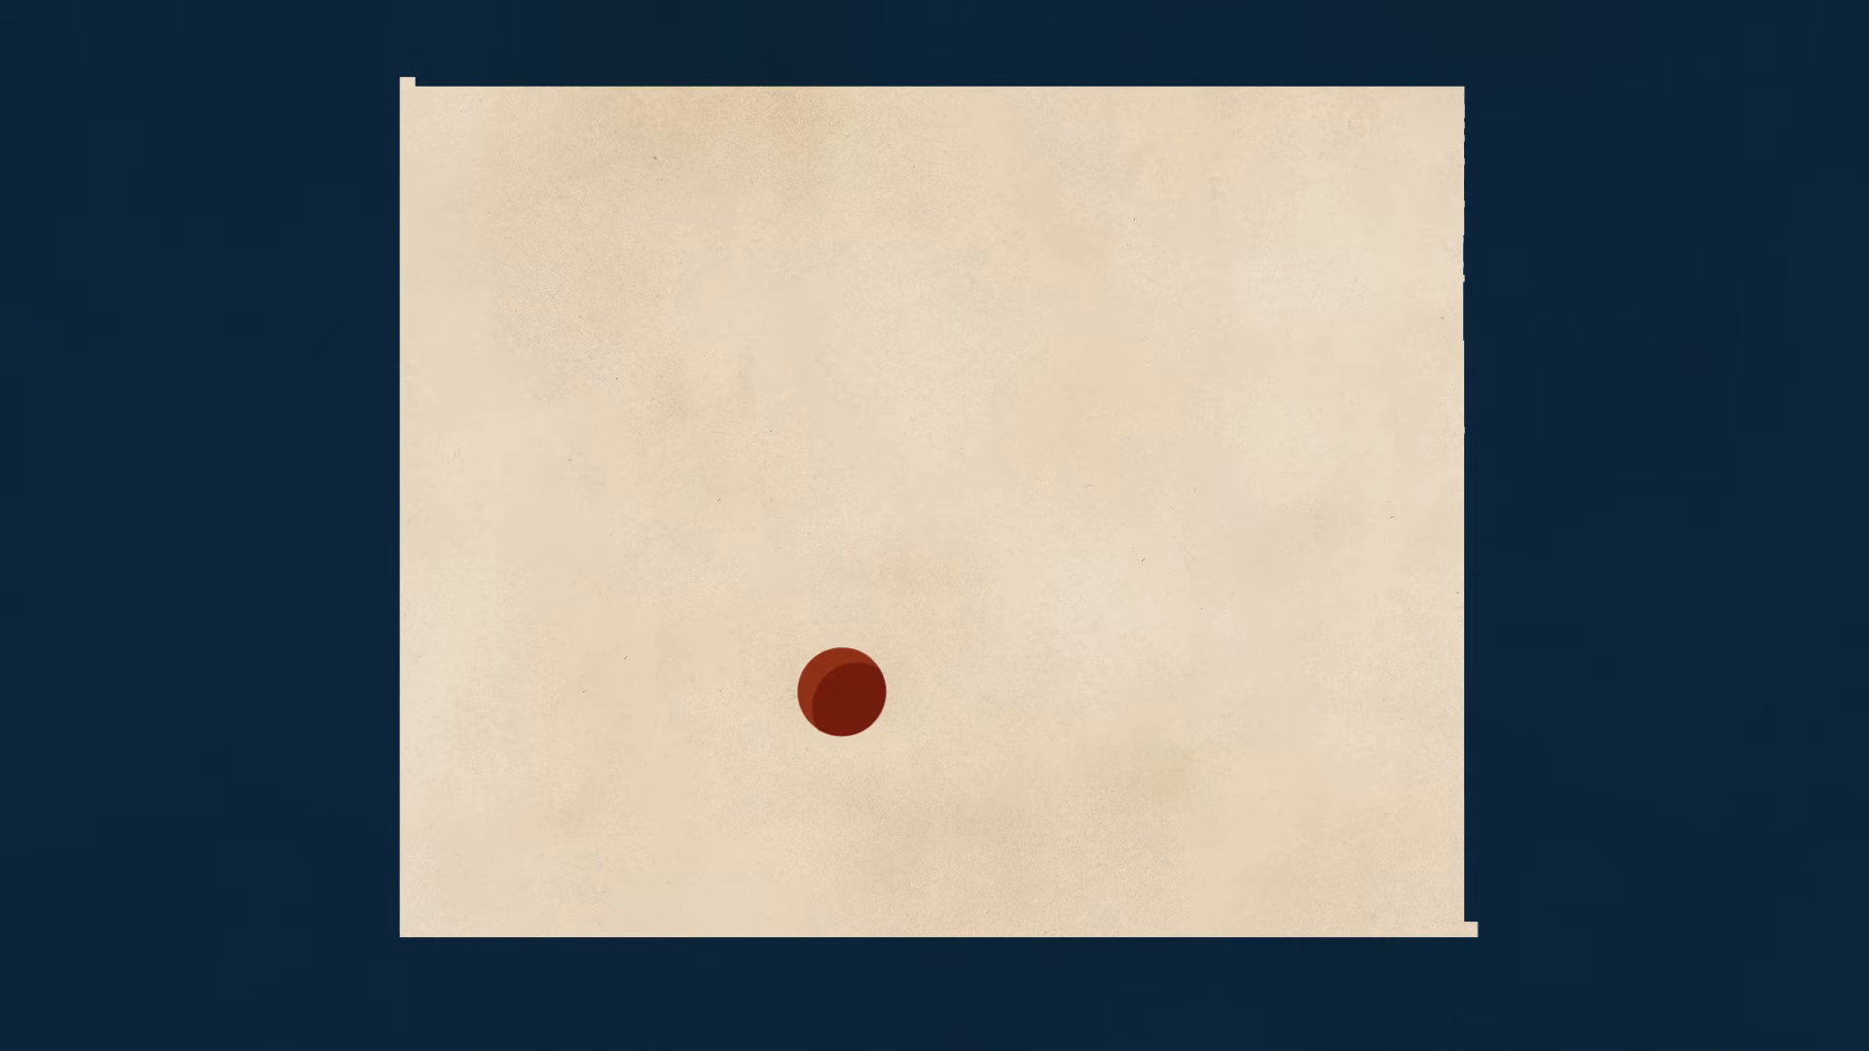